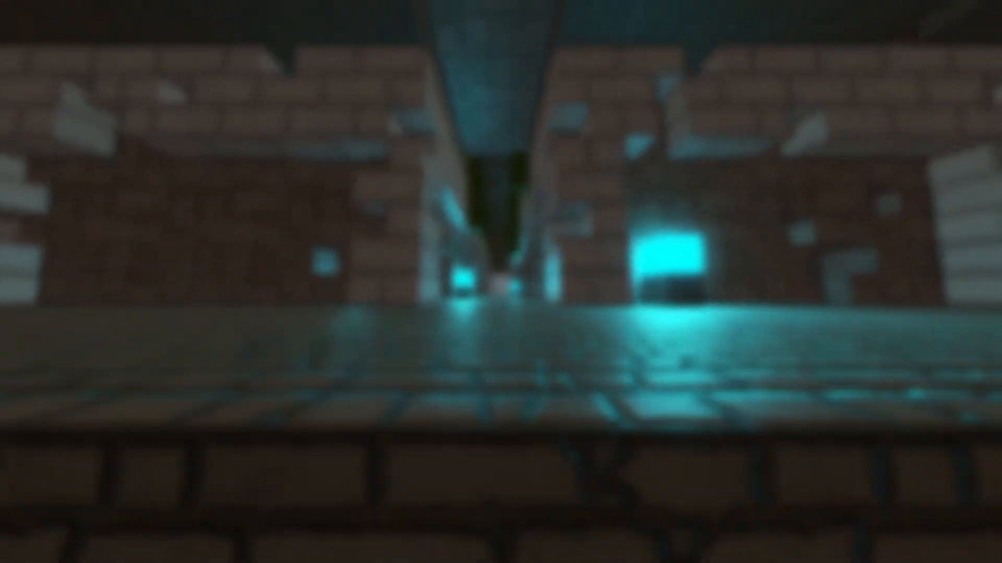
{"action": "mouse_move", "coordinate": [501, 282]}
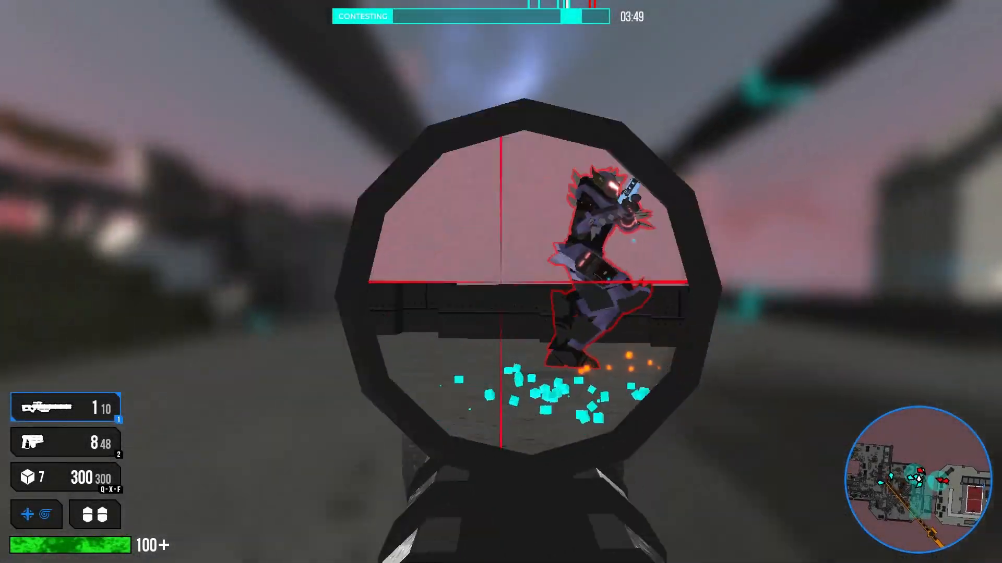
{"action": "left_click", "coordinate": [501, 282]}
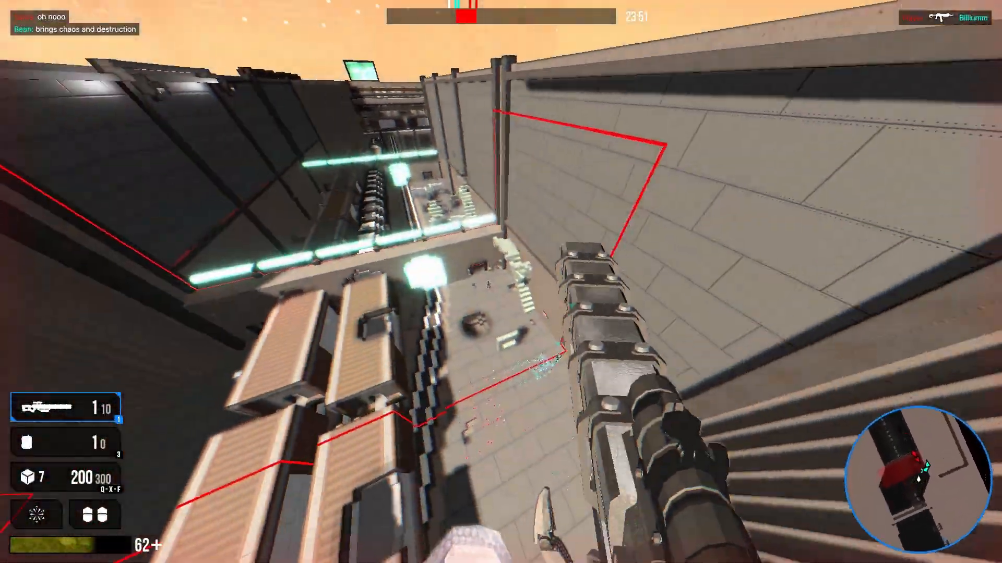
{"action": "left_click", "coordinate": [501, 282]}
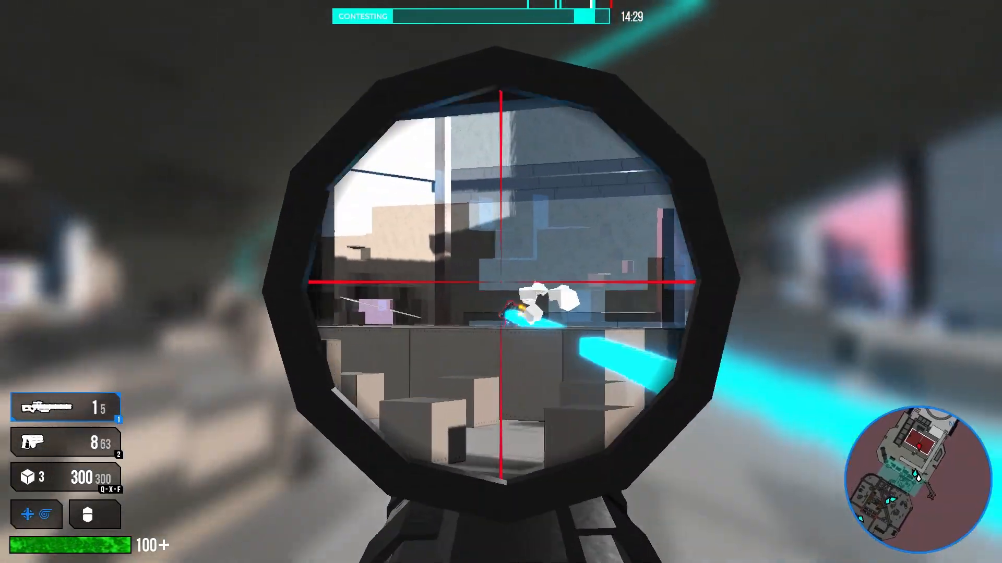
{"action": "left_click", "coordinate": [501, 282]}
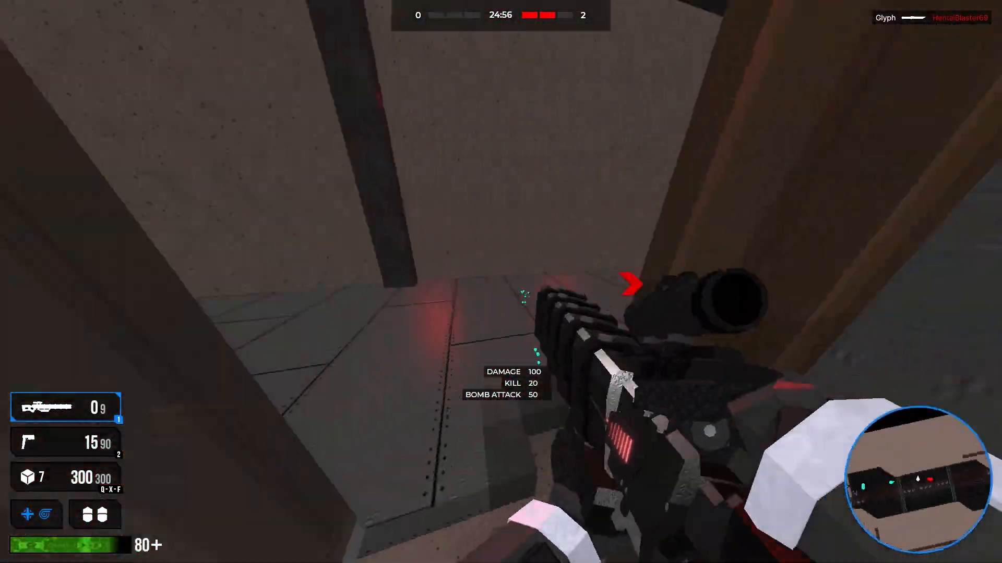
{"action": "left_click", "coordinate": [500, 282]}
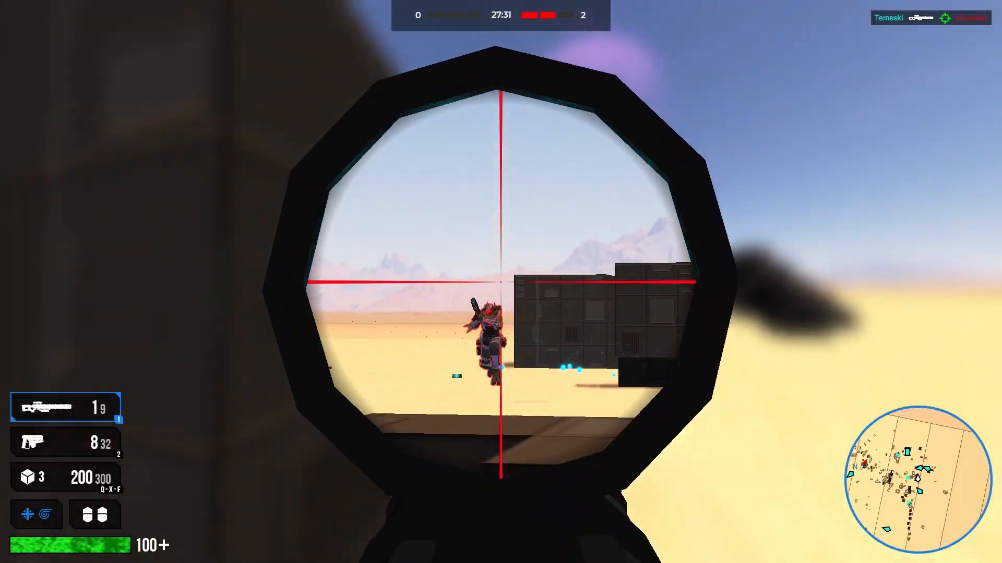
{"action": "left_click", "coordinate": [501, 282]}
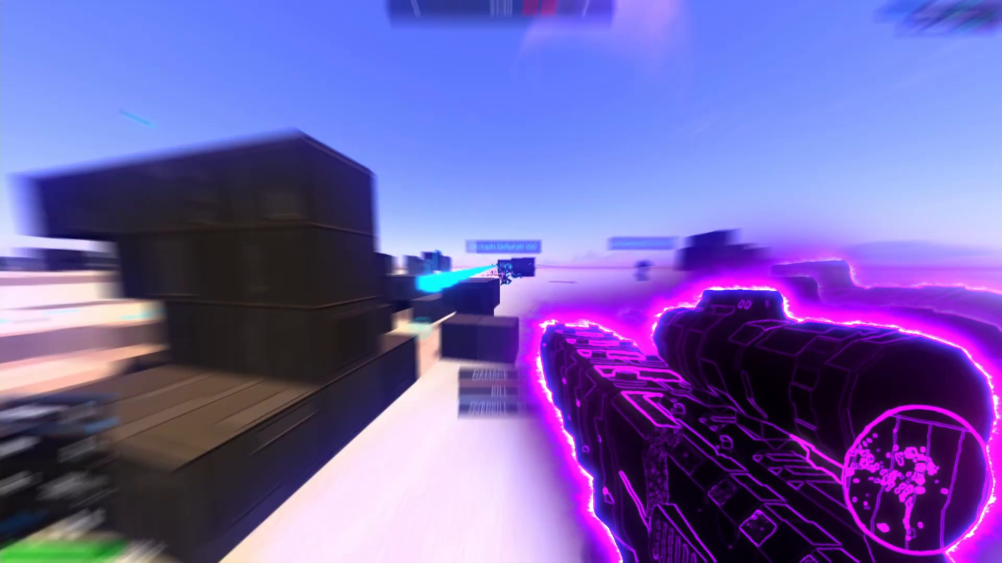